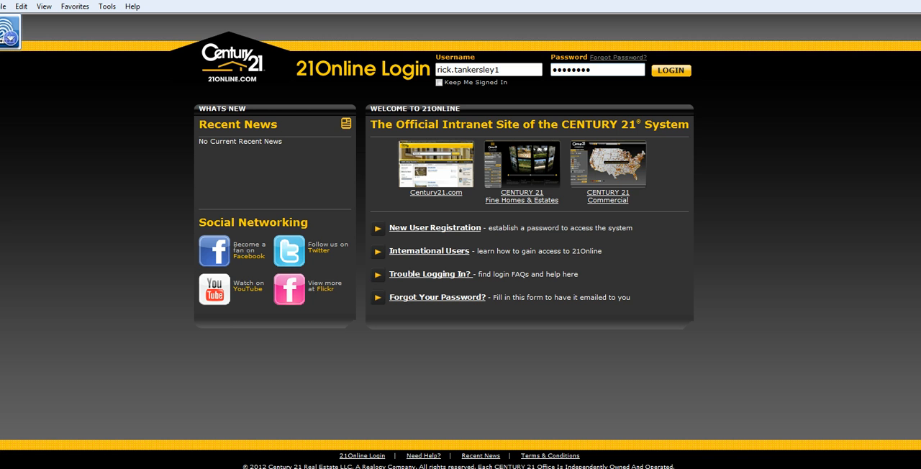
Focus the password field and submit the 21Online login credentials.
left_click(590, 69)
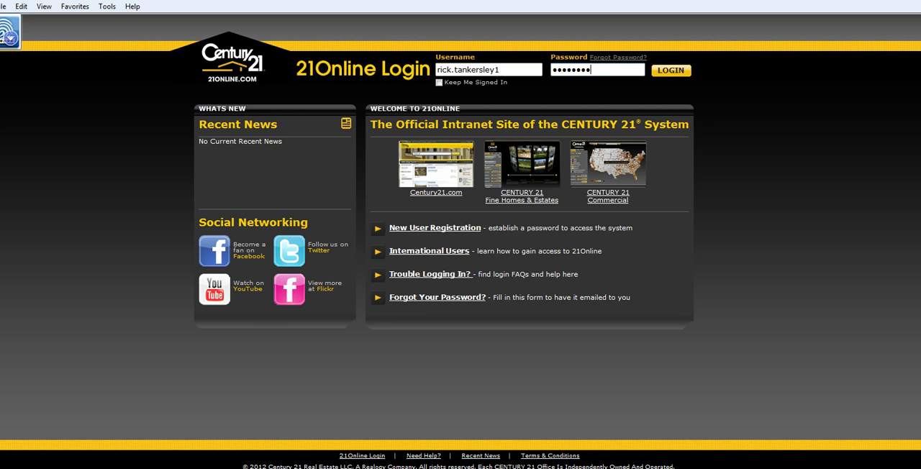
mouse_move(493, 189)
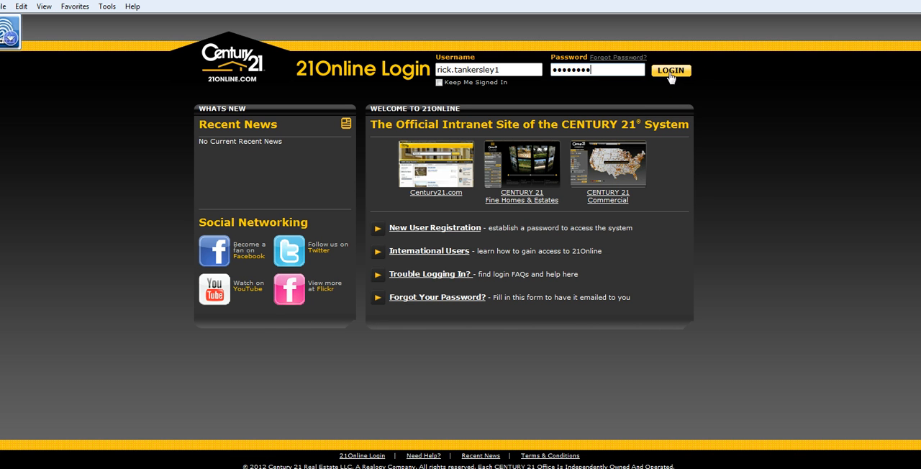
left_click(670, 71)
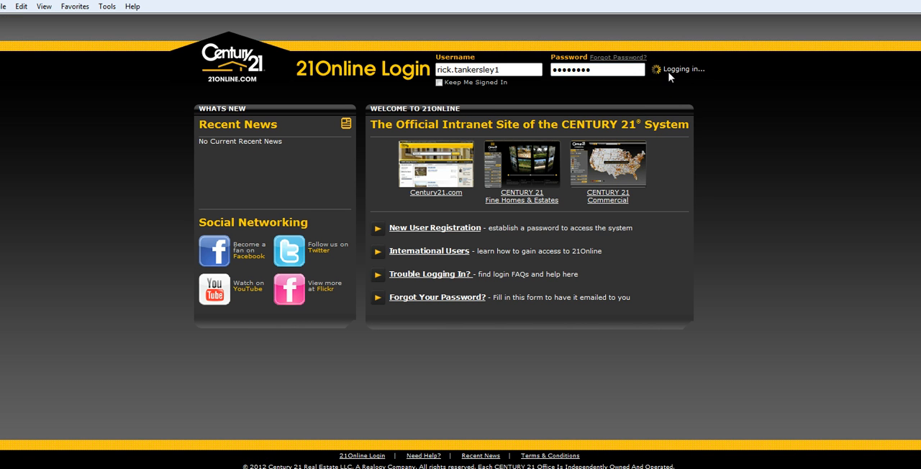
Let the login finish so the agent dashboard with My Contacts loads.
left_click(657, 69)
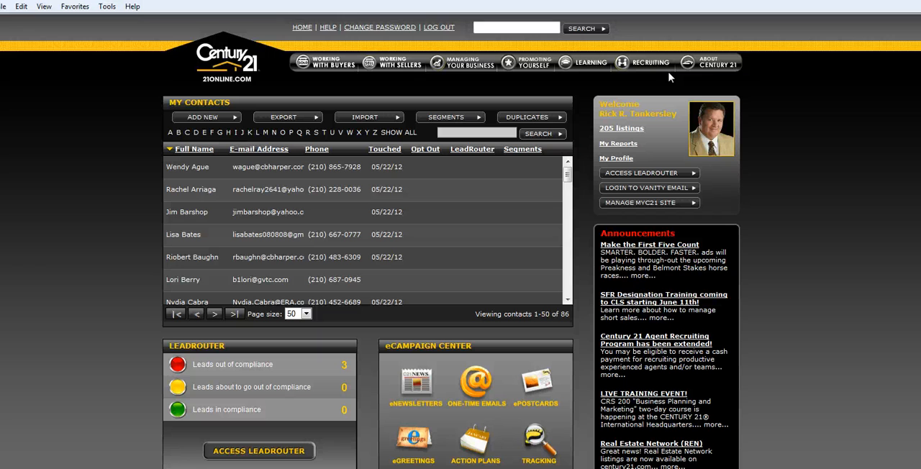
mouse_move(174, 107)
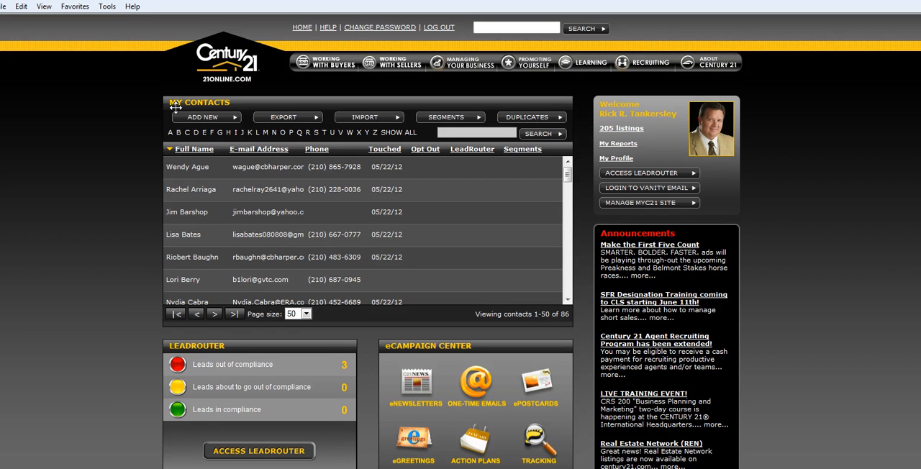
mouse_move(179, 115)
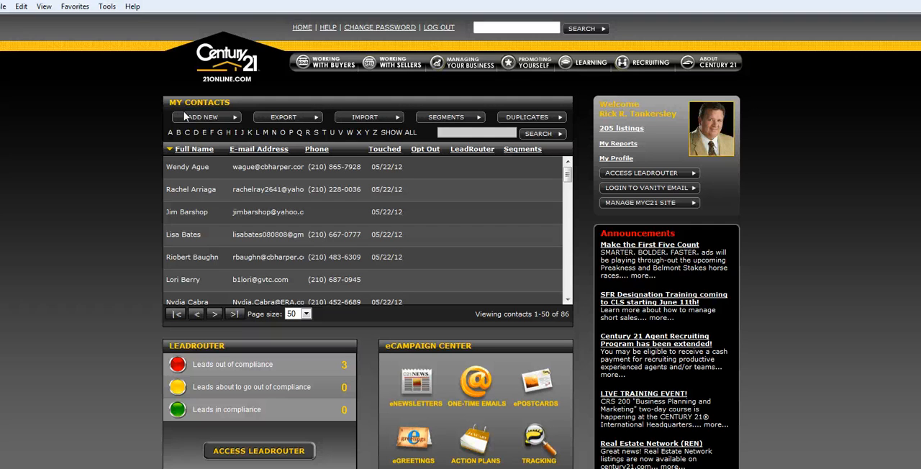
Choose ADD NEW in the My Contacts panel to get a blank contact form.
left_click(202, 117)
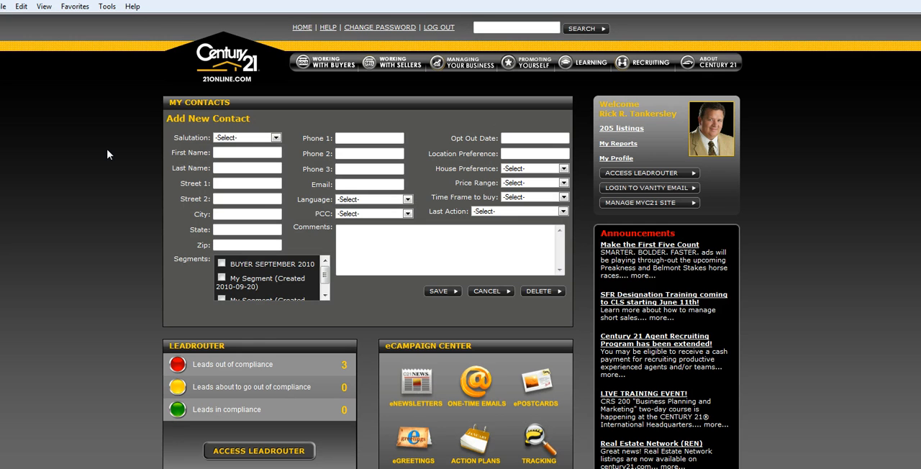
mouse_move(245, 238)
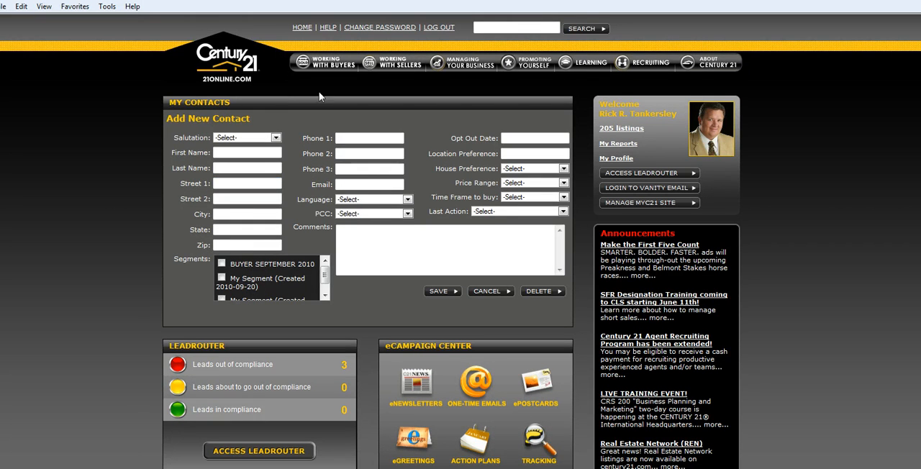
Cancel the blank Add New Contact form, back to the 86-contact list.
left_click(302, 28)
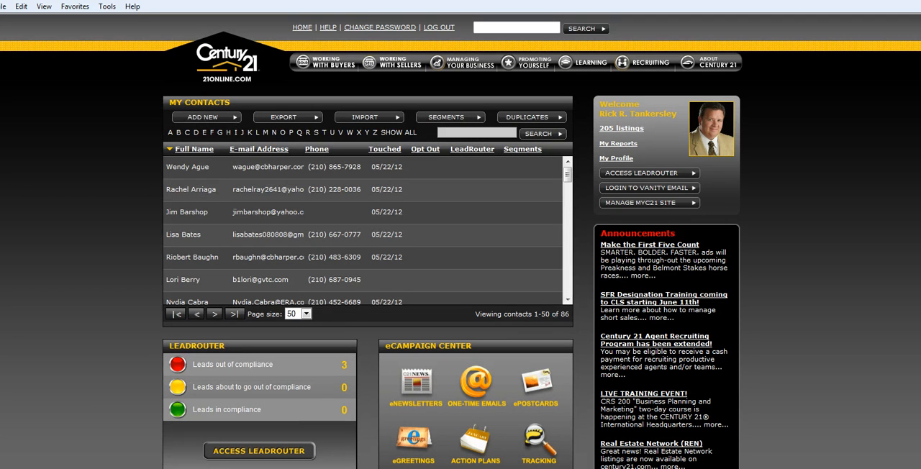
mouse_move(369, 117)
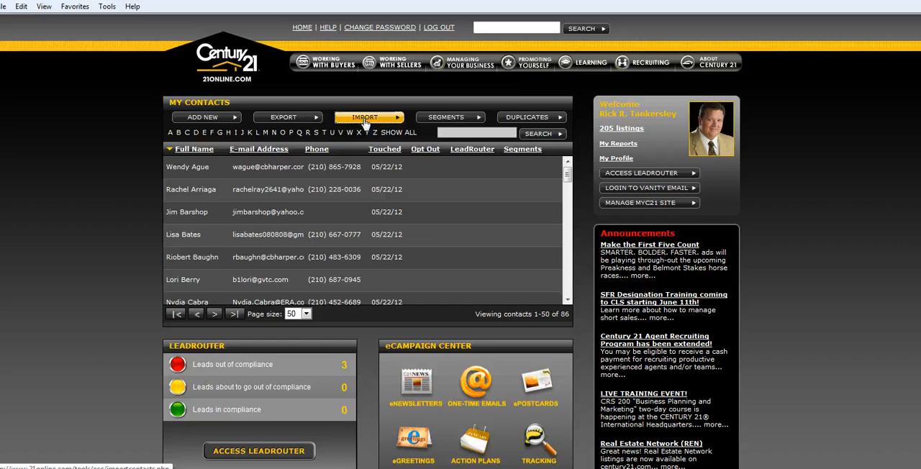
Open IMPORT in My Contacts to view the CSV column header requirements.
left_click(369, 117)
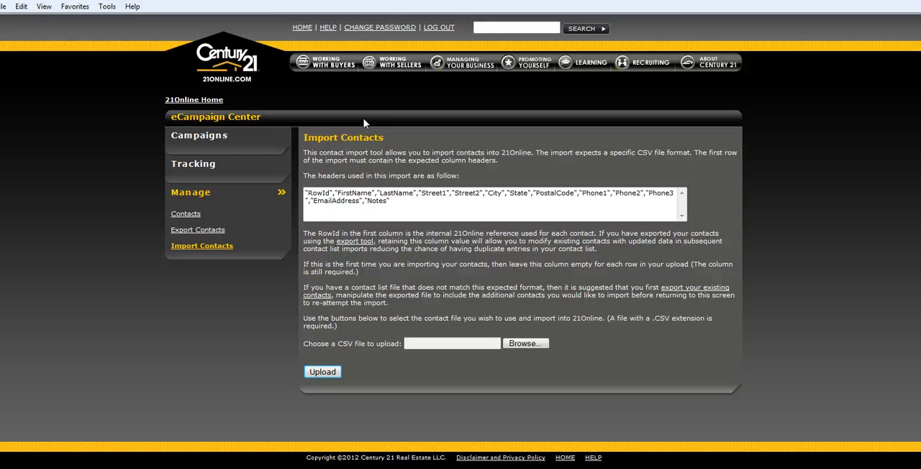
mouse_move(545, 189)
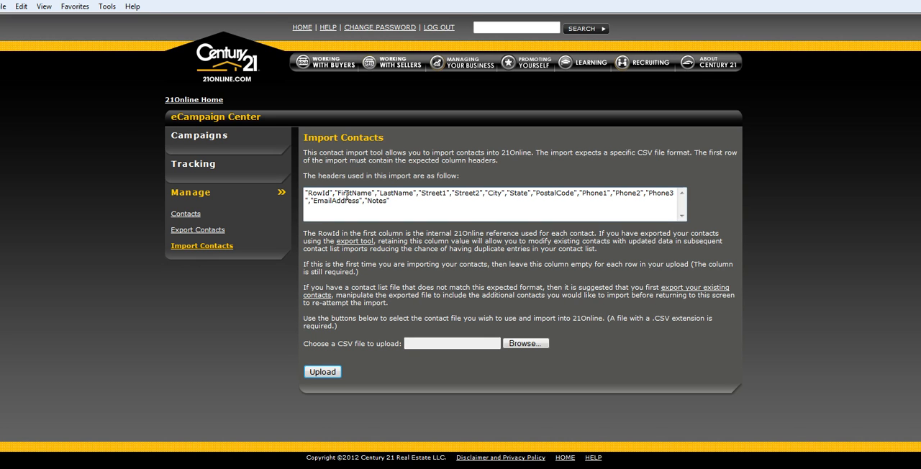
mouse_move(404, 198)
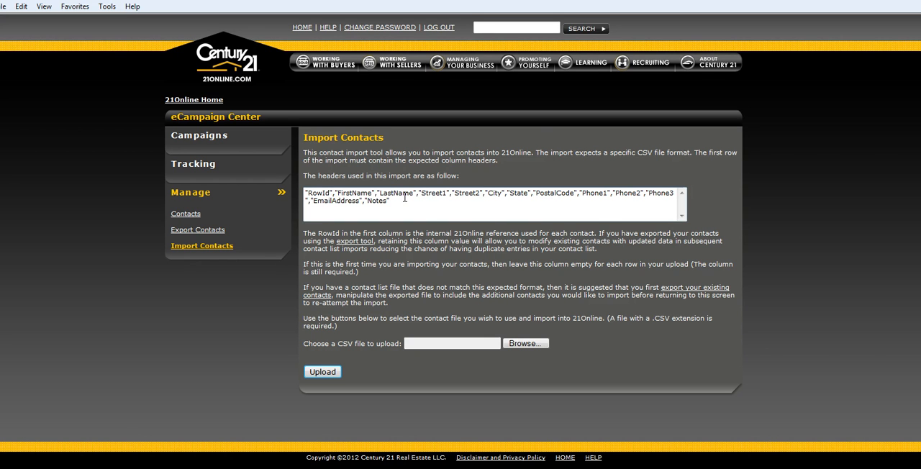
mouse_move(559, 197)
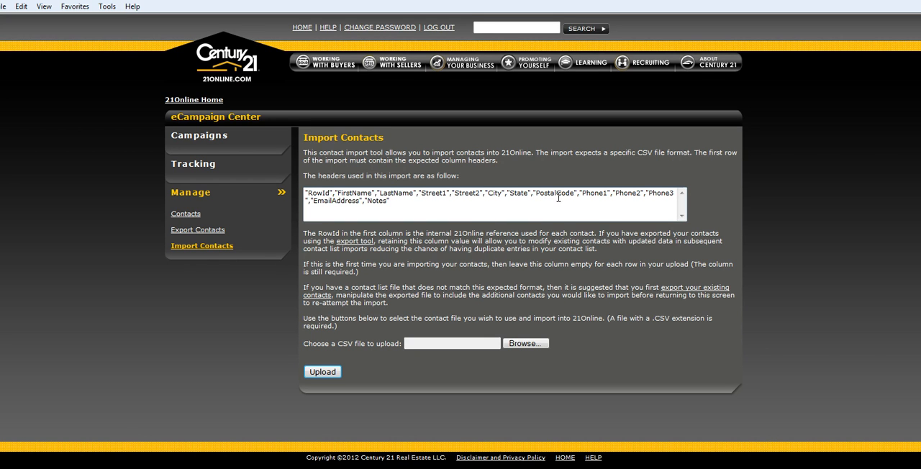
mouse_move(609, 194)
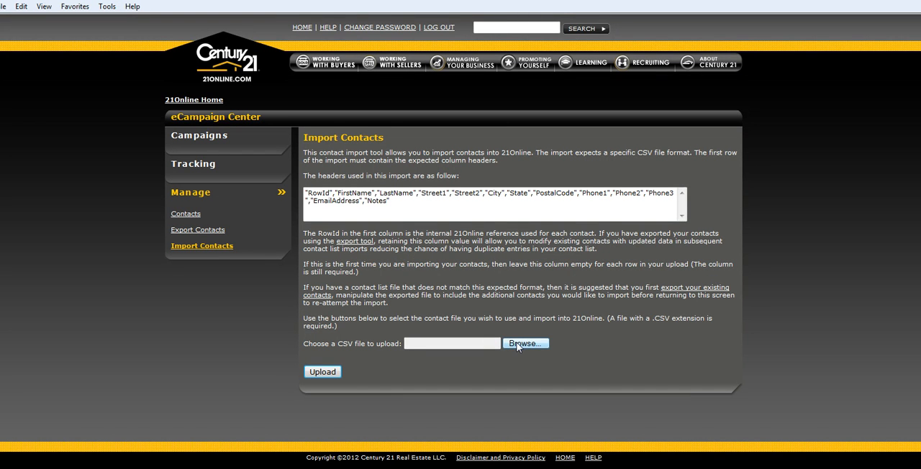
mouse_move(310, 54)
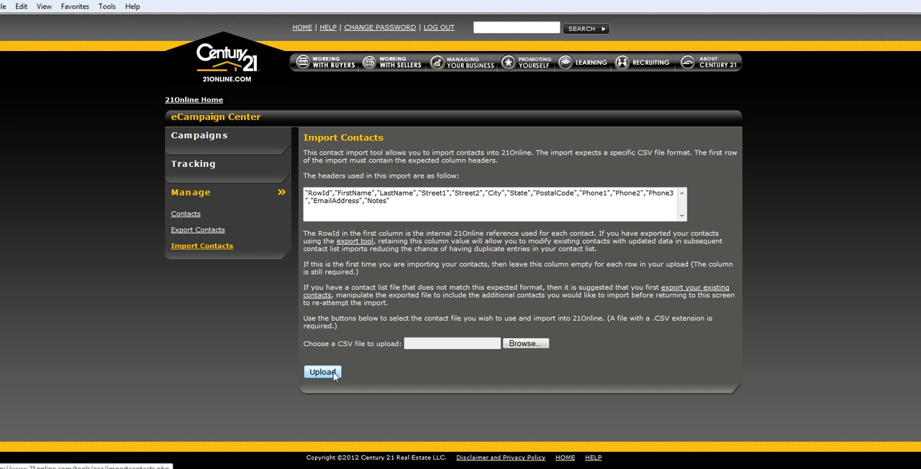
mouse_move(301, 27)
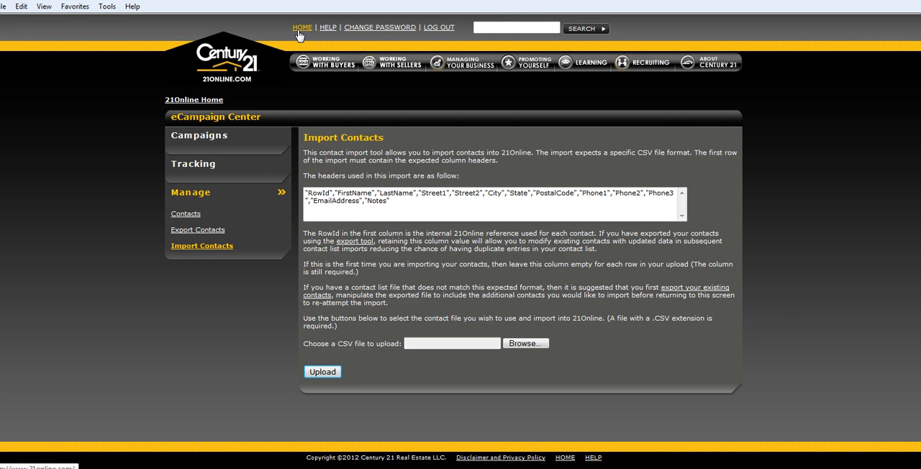
Return to the HOME dashboard and scroll down the 86-contact My Contacts list.
left_click(303, 27)
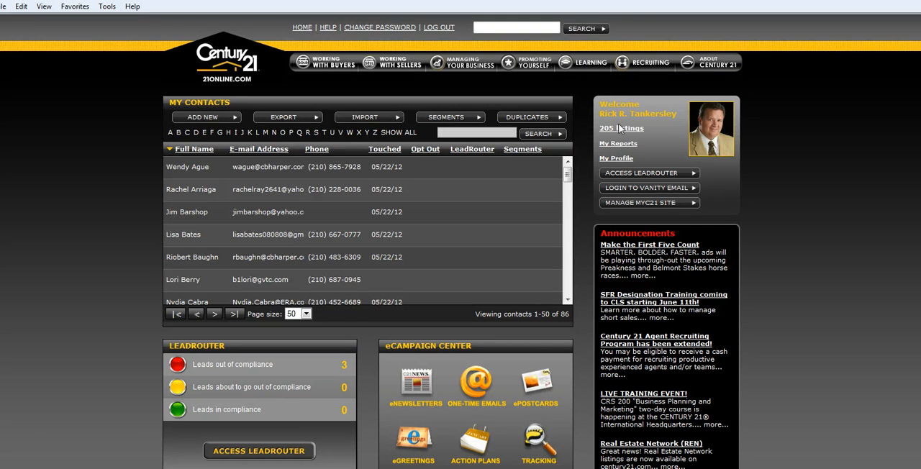
scroll("down", 3)
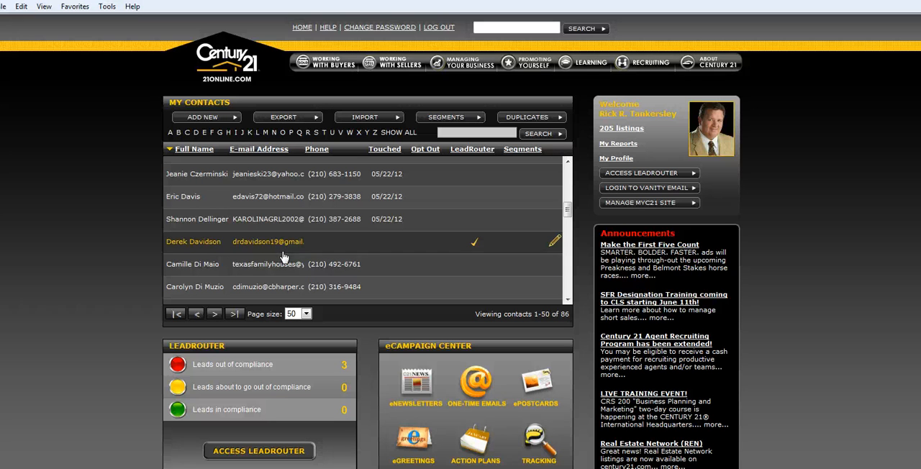
mouse_move(409, 358)
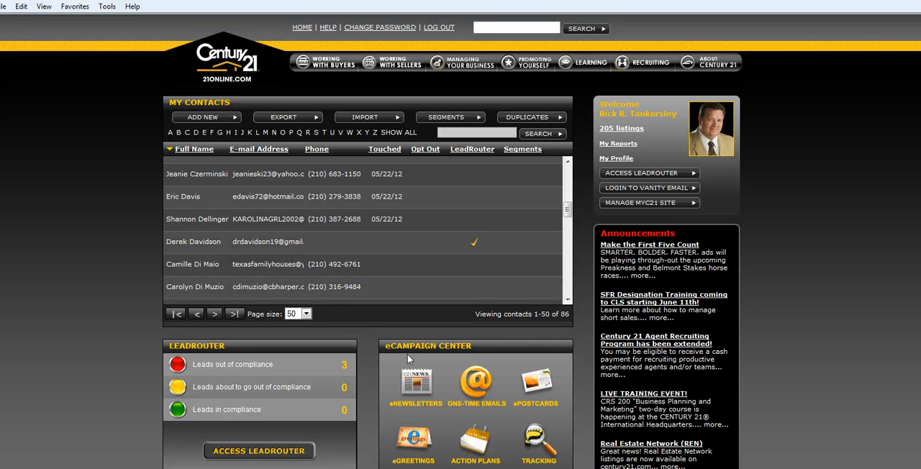